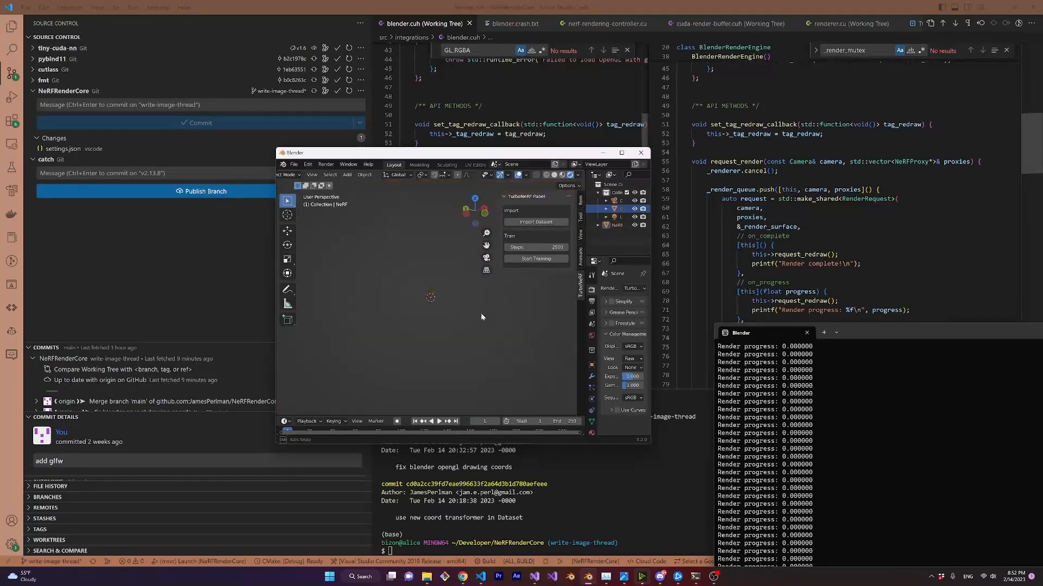
Step: Orbit the viewport around the rendered NeRF bulldozer
drag(482, 317, 472, 320)
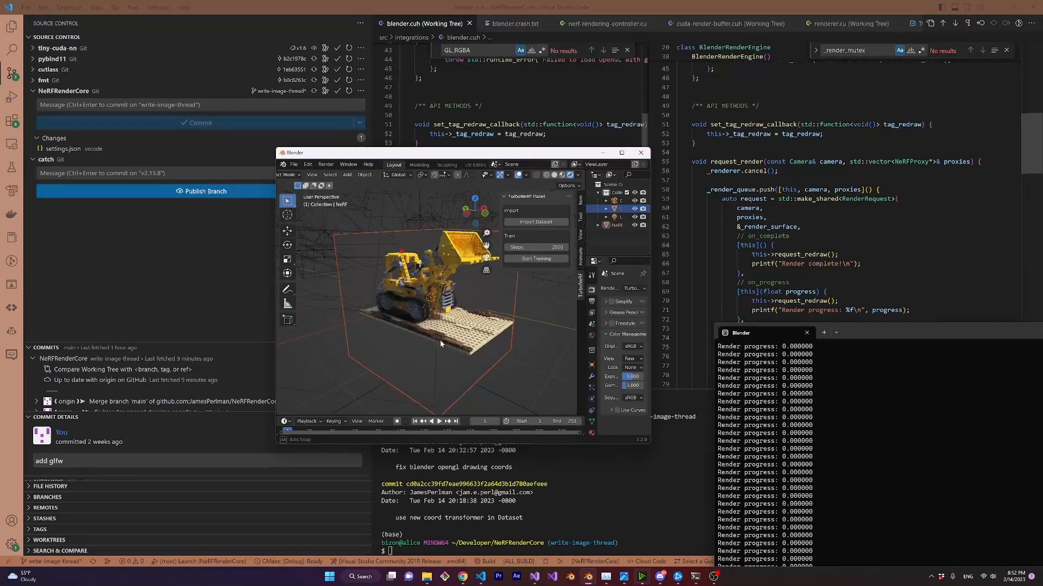
drag(439, 299, 412, 320)
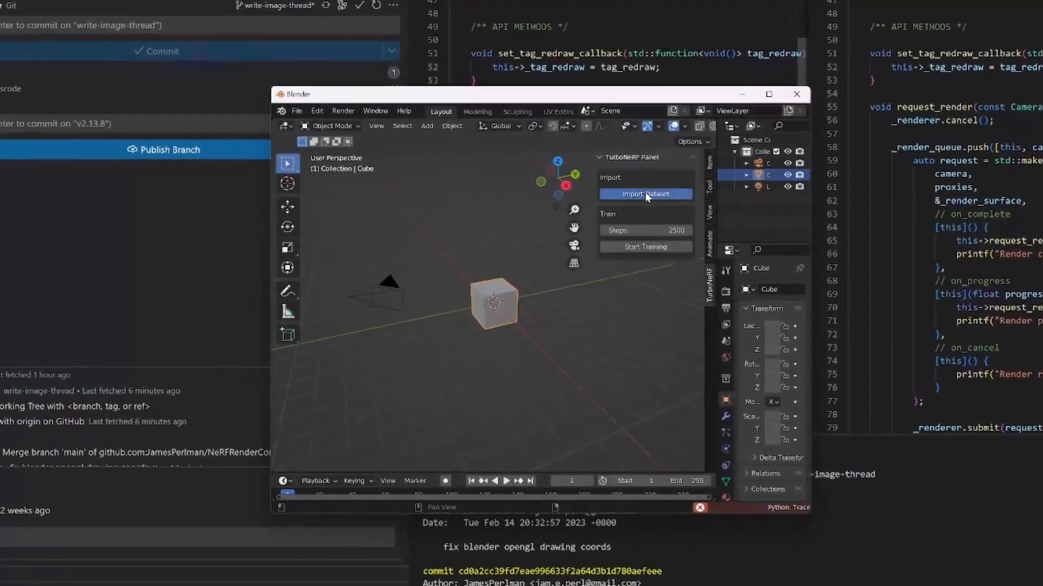
Step: Import the lego folder's transforms.json through the TurboNeRF Panel's Import Dataset
click(644, 194)
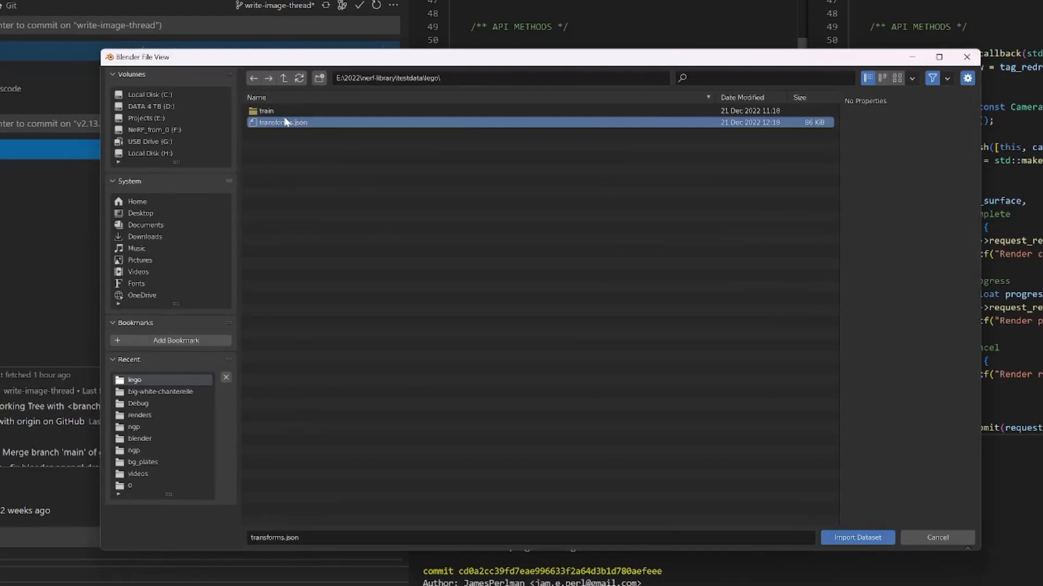
click(857, 537)
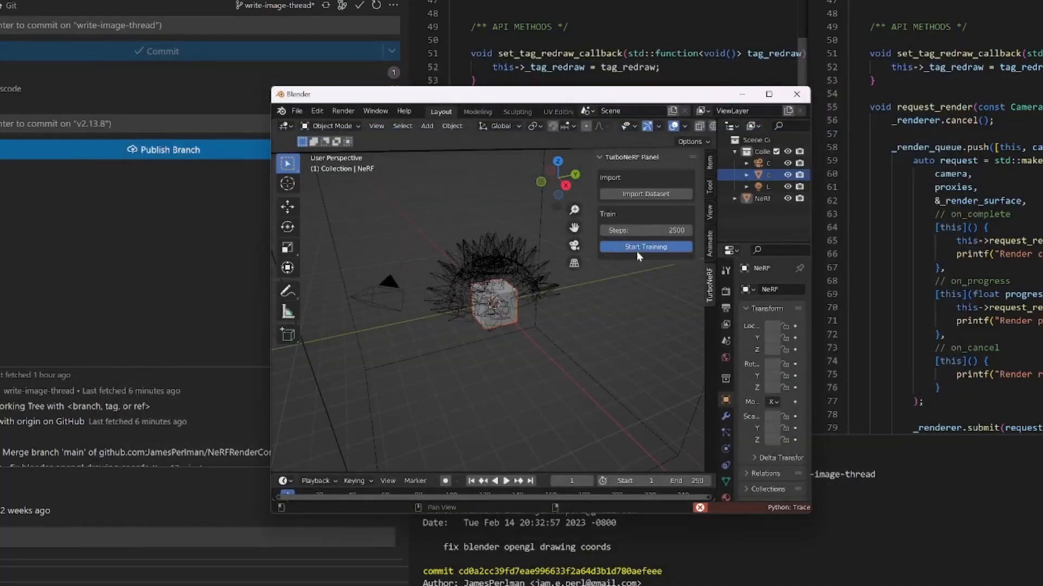
Step: Start NeRF training from the TurboNeRF Panel and let the steps complete
click(644, 246)
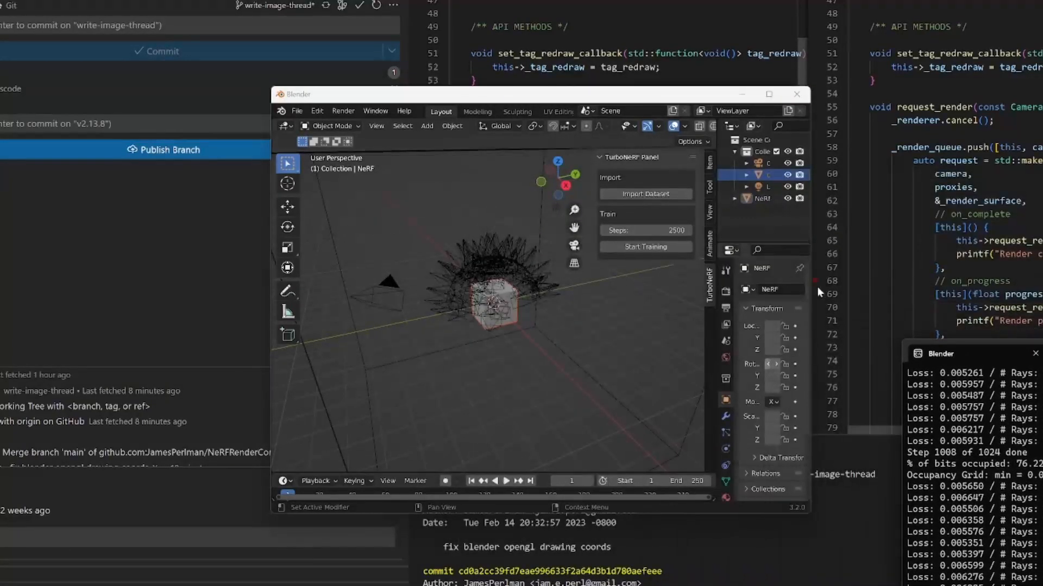
Step: Set the render engine to TurboNeRF in Render Properties
click(726, 307)
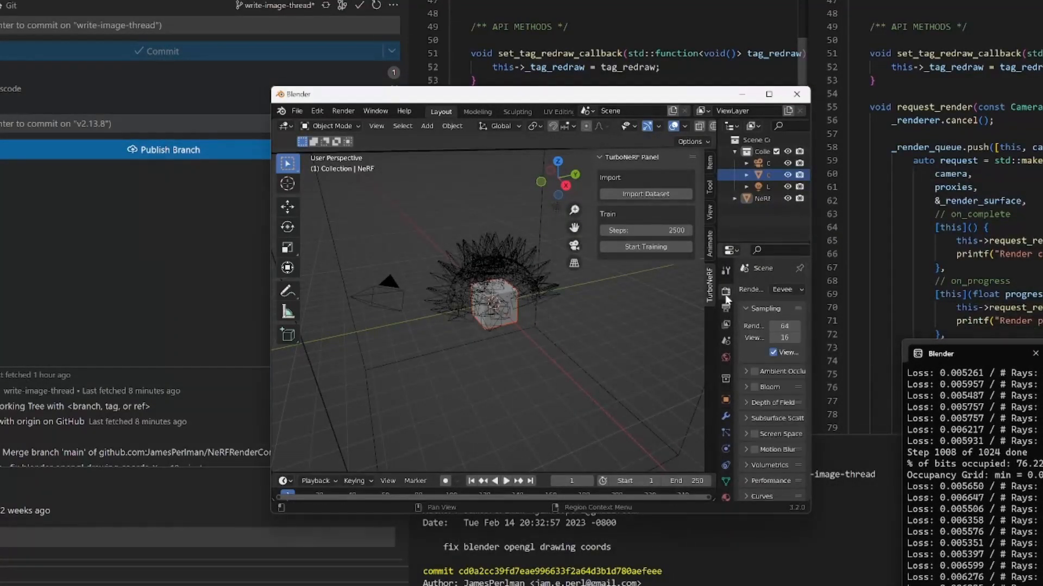
click(784, 289)
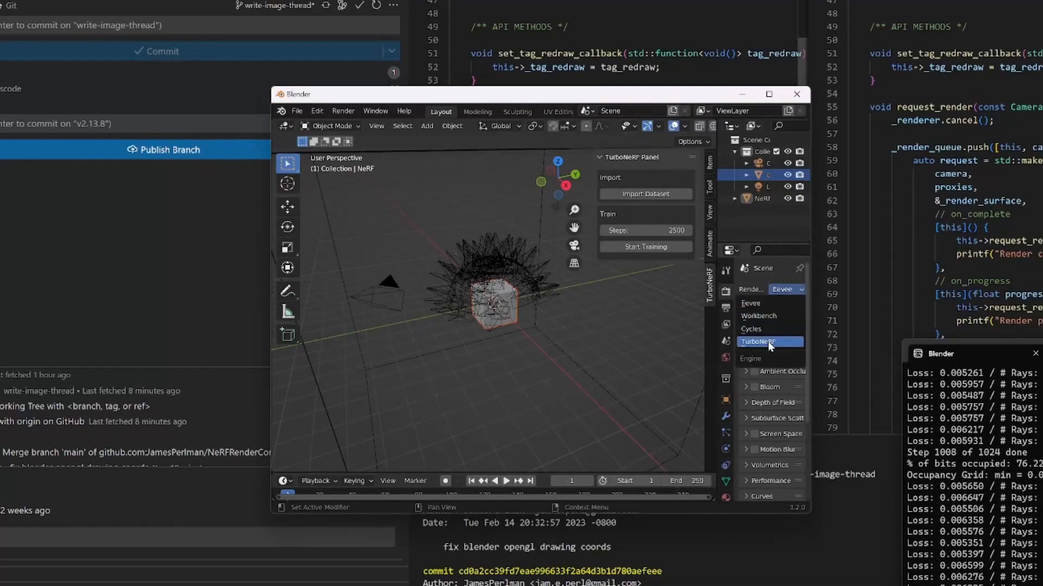
click(766, 341)
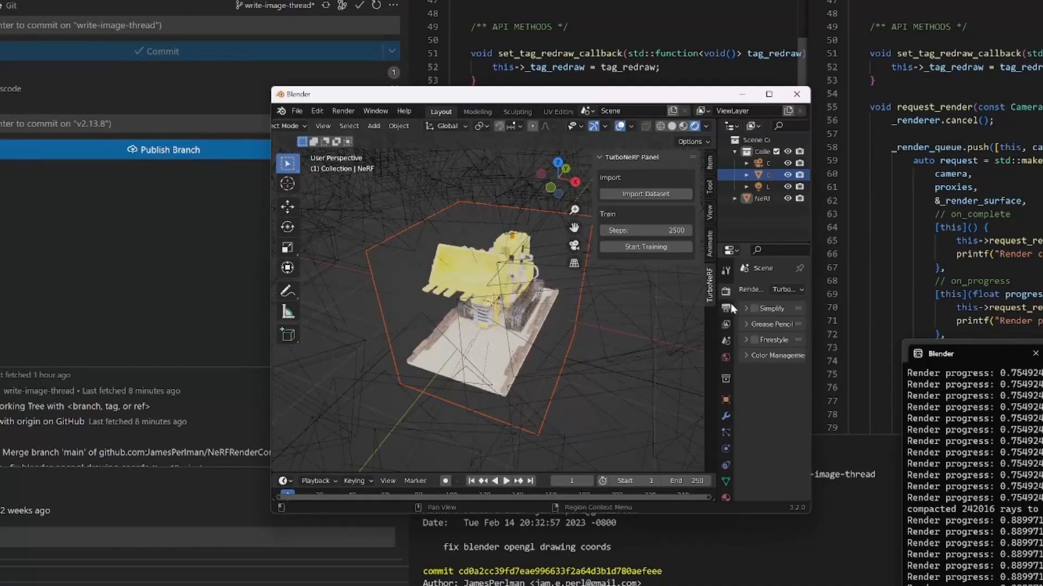
Step: Set the Color Management view transform to Raw
click(748, 356)
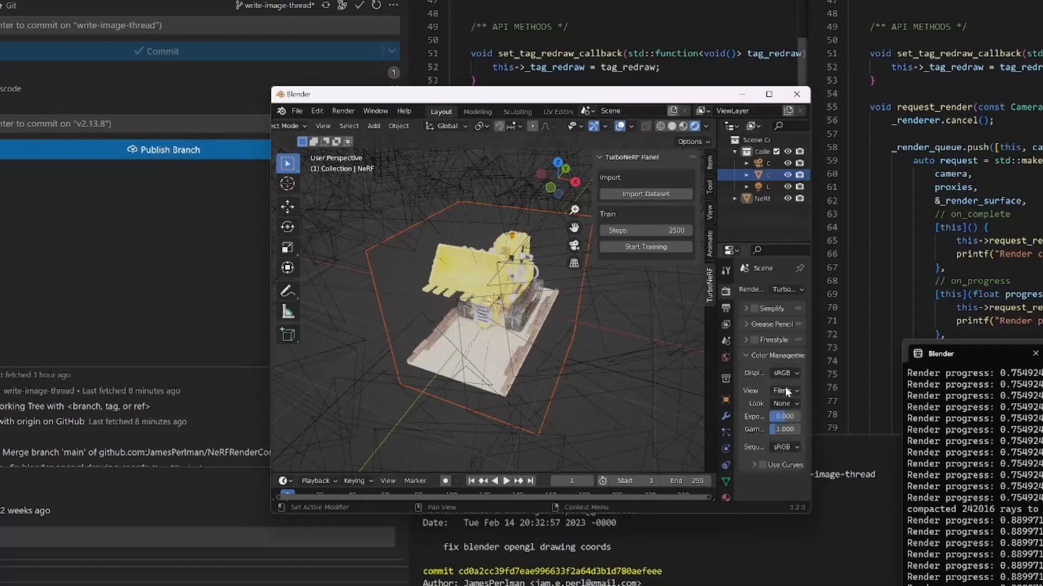
click(783, 390)
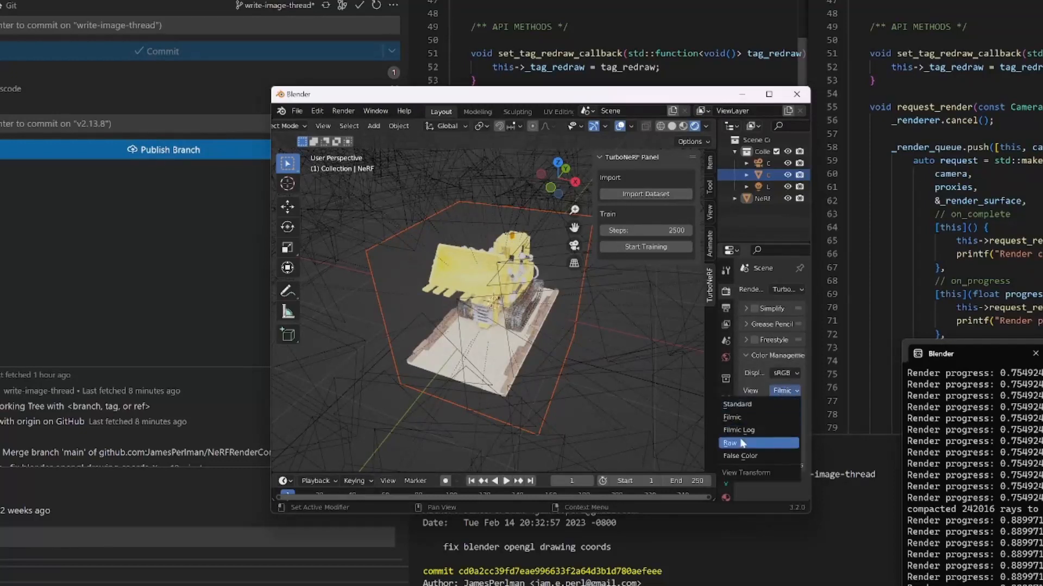
click(731, 443)
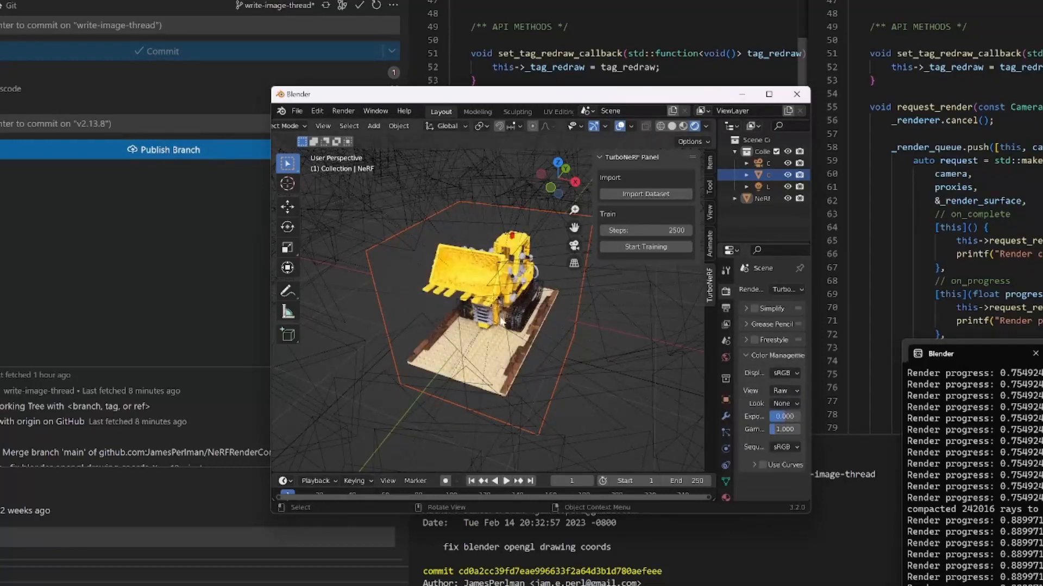